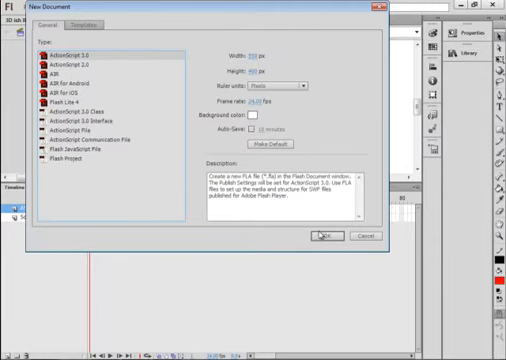
Create a blank ActionScript 3.0 document and set the stage zoom to 50%.
left_click(320, 238)
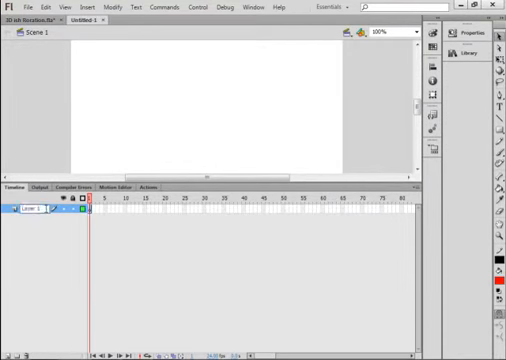
double_click(20, 212)
type("Square")
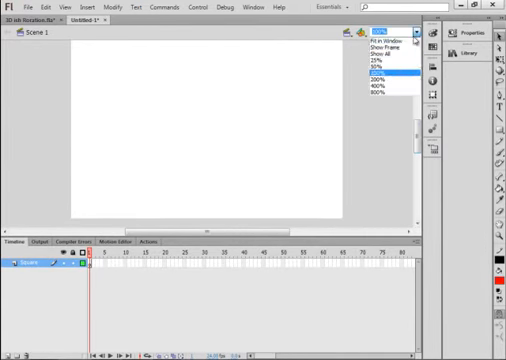
left_click(372, 70)
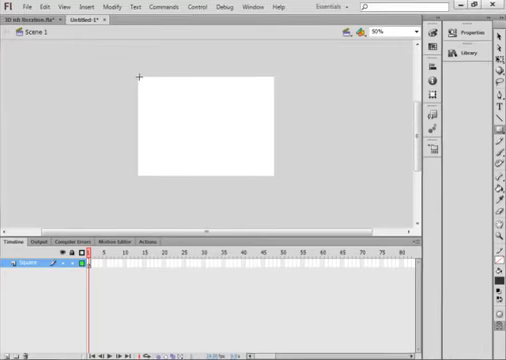
Draw a dark grey rectangle covering the entire stage.
left_click_drag(140, 76, 220, 146)
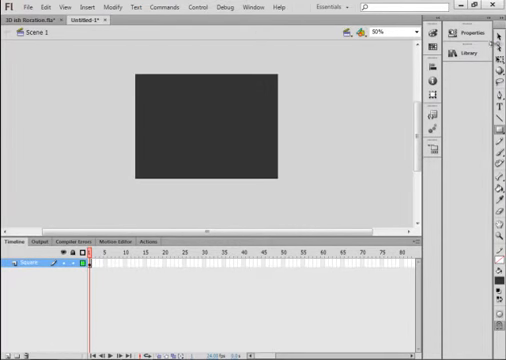
mouse_move(120, 62)
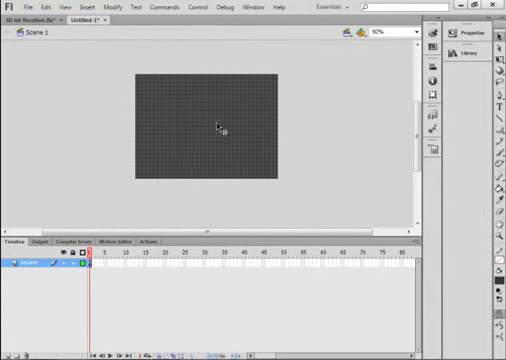
Convert the rectangle into a Movie Clip symbol named Square_mc.
left_click(116, 6)
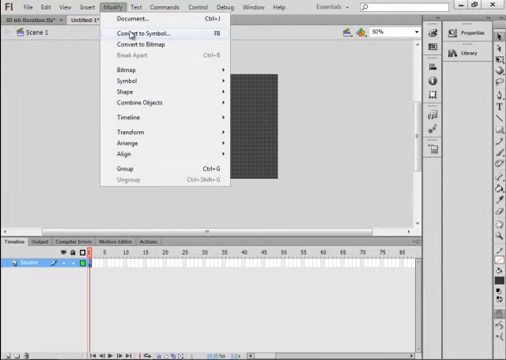
left_click(140, 36)
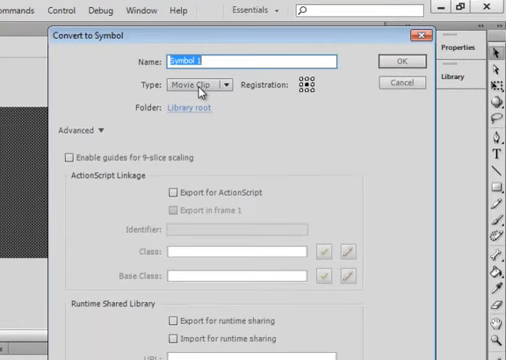
mouse_move(308, 90)
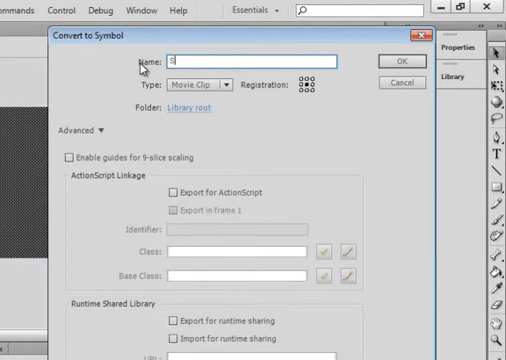
type("Square")
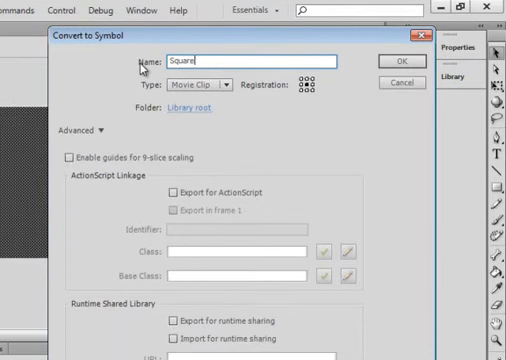
type("_mc")
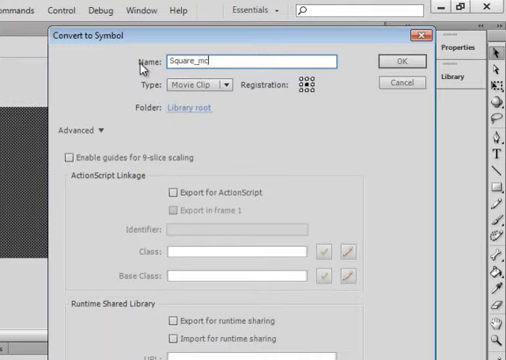
triple_click(240, 60)
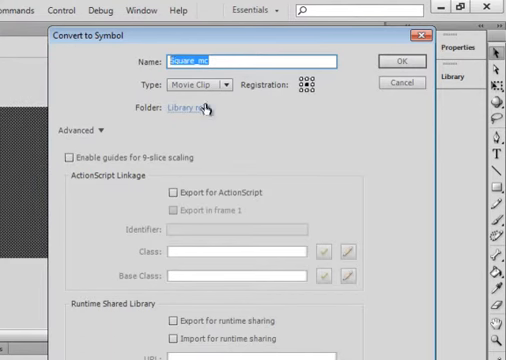
left_click(404, 62)
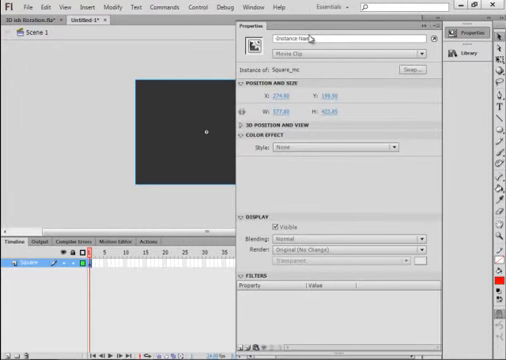
right_click(340, 36)
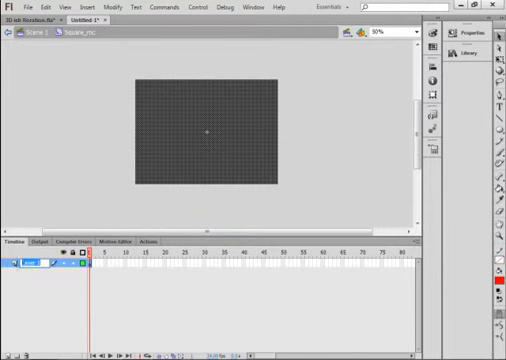
Enter Square_mc for editing and draw a red circle with the Oval tool near its left edge.
double_click(30, 264)
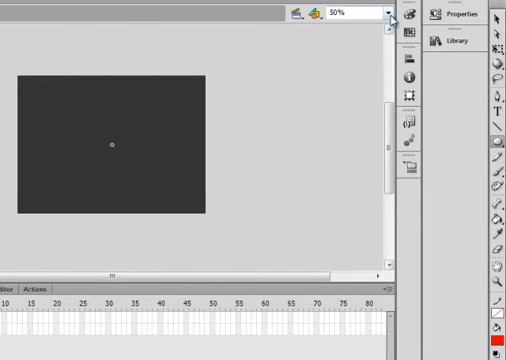
left_click(384, 12)
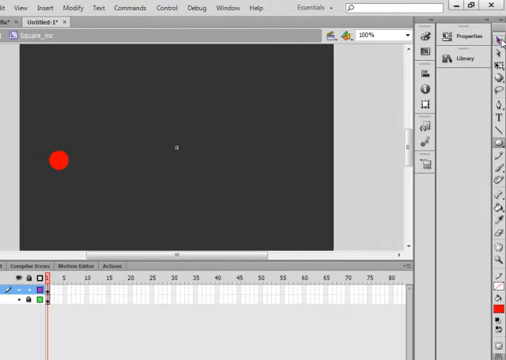
mouse_move(56, 156)
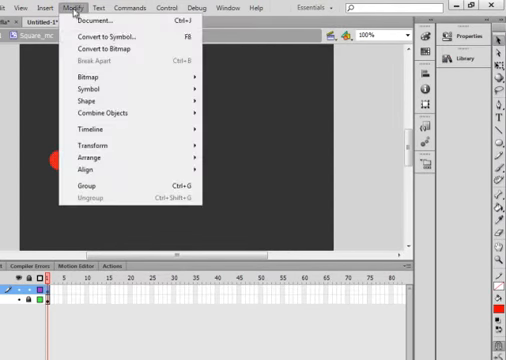
Convert the red circle into a Movie Clip symbol named ball_m.
left_click(102, 36)
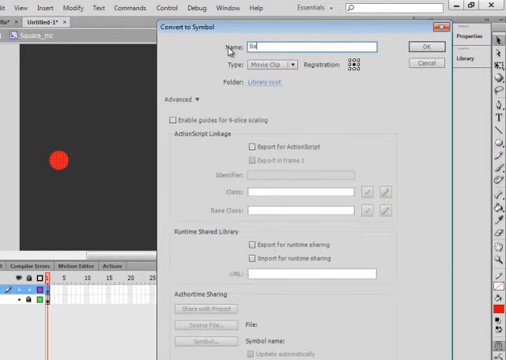
type("ball_mc")
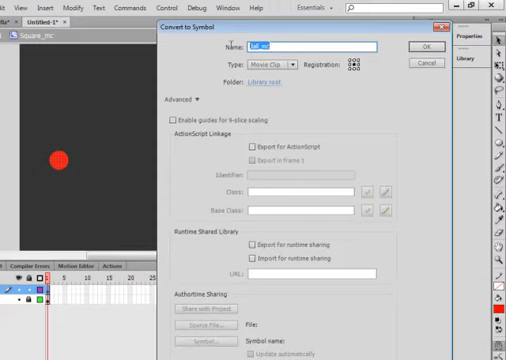
right_click(300, 44)
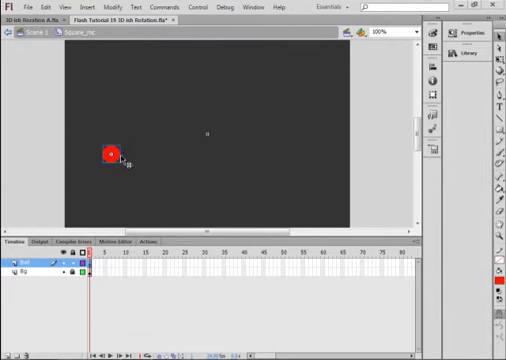
mouse_move(280, 100)
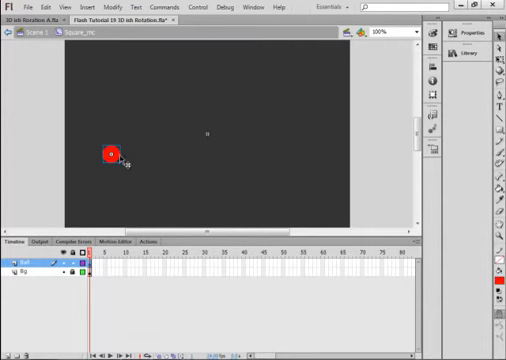
Create a motion tween on the ball with a frame-24 position keyframe moving it up and right.
right_click(110, 152)
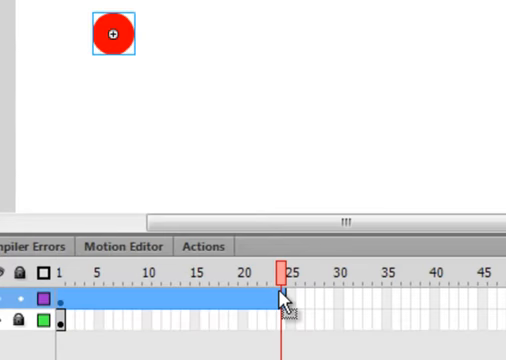
mouse_move(280, 300)
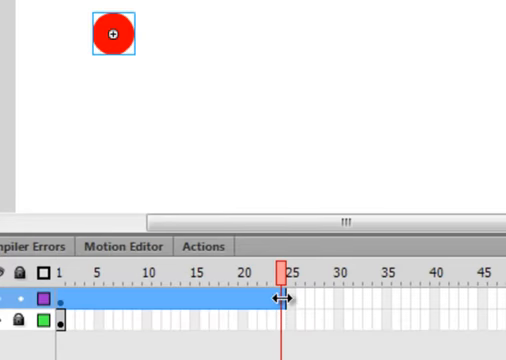
right_click(284, 304)
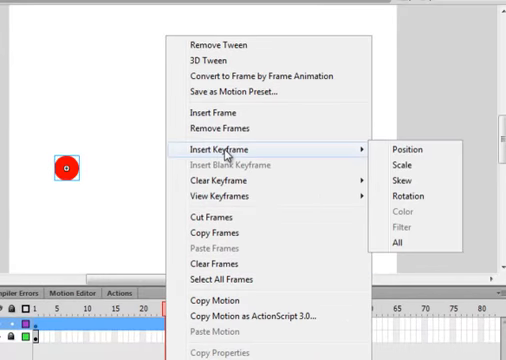
left_click(402, 150)
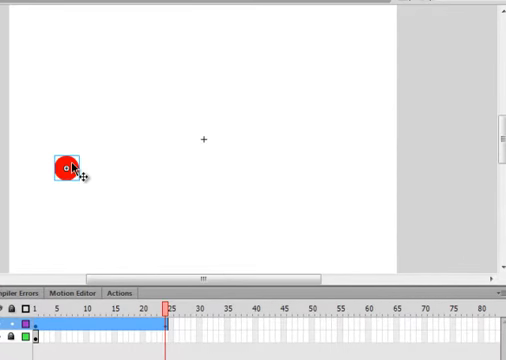
left_click_drag(68, 168, 160, 76)
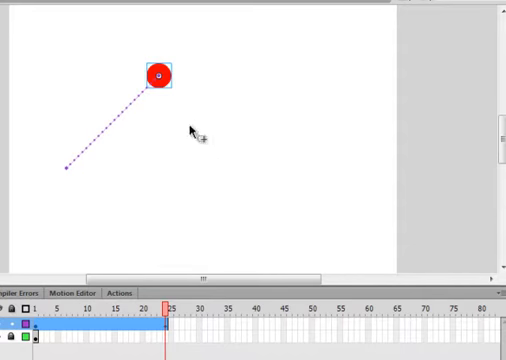
mouse_move(324, 324)
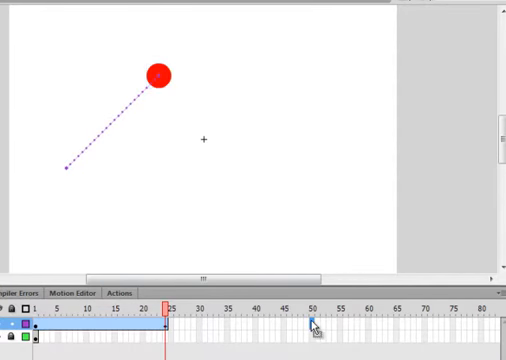
Add another position keyframe to the tween at a later frame.
right_click(316, 324)
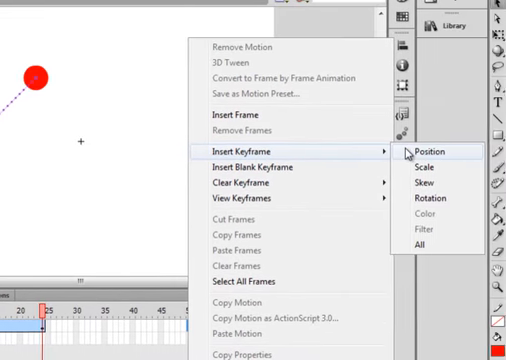
left_click(428, 152)
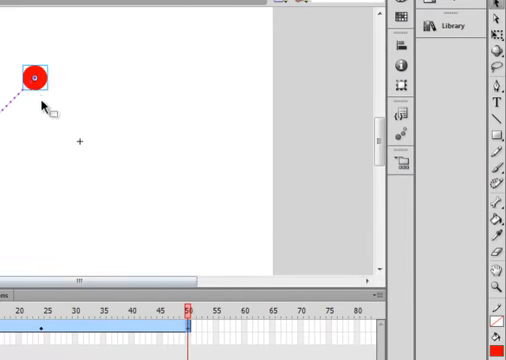
Drag the ball to the right, bottom and left corners at later keyframes, closing a diamond loop.
left_click_drag(36, 76, 110, 156)
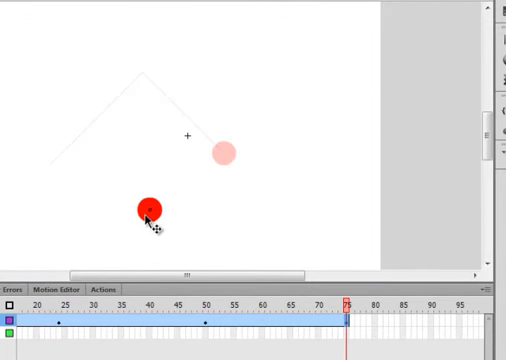
left_click(148, 216)
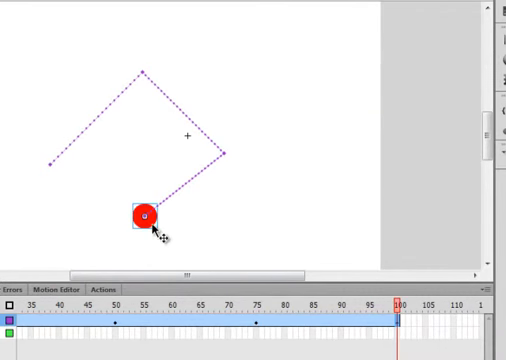
left_click_drag(148, 216, 72, 144)
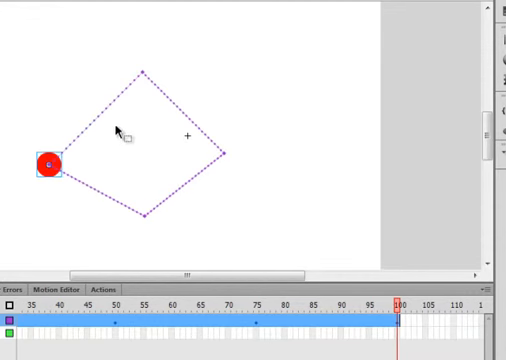
mouse_move(112, 122)
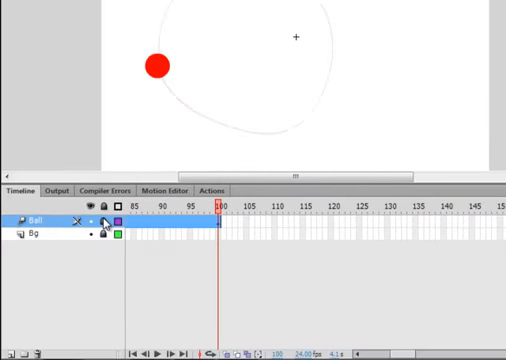
Extend the Bg layer to the tween's last frame and return to Scene 1.
left_click(20, 236)
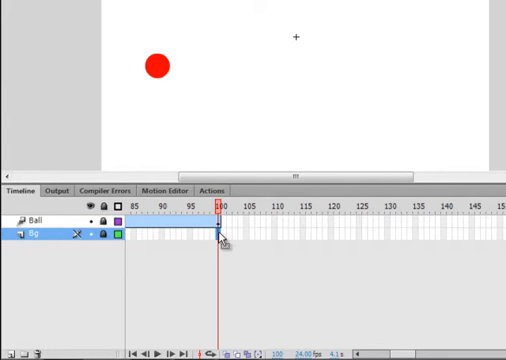
right_click(224, 230)
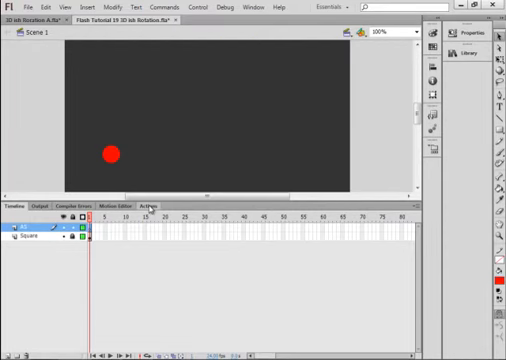
Show the Actions panel with the frame script calling Spin and setting Square_mc's X rotation to 10.
left_click(268, 4)
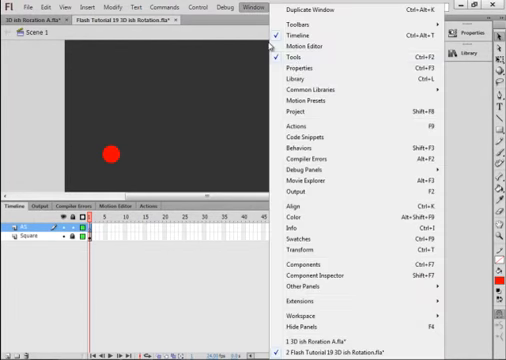
left_click(296, 124)
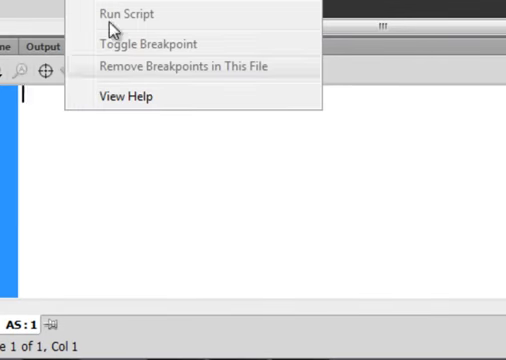
left_click(128, 12)
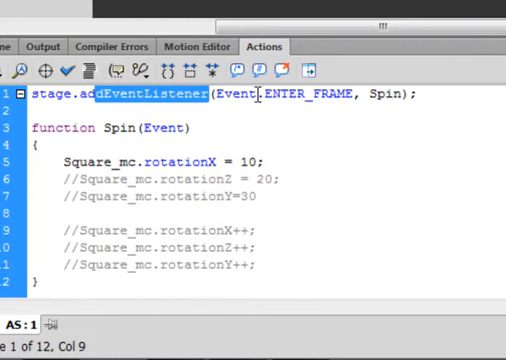
double_click(308, 96)
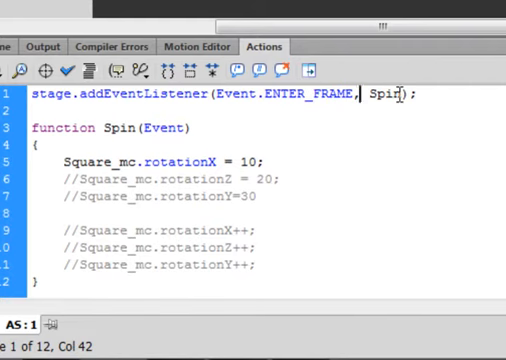
left_click(188, 128)
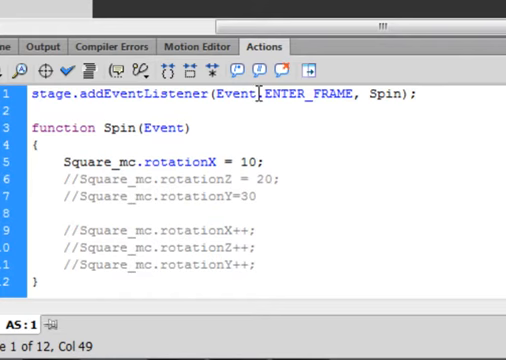
double_click(236, 94)
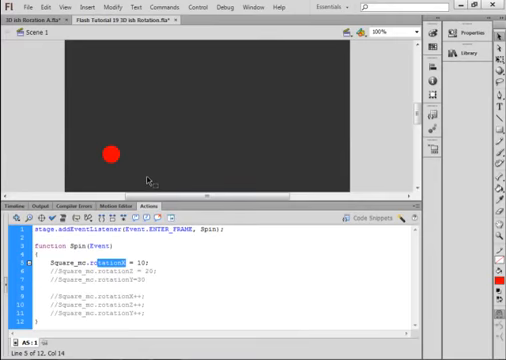
mouse_move(160, 104)
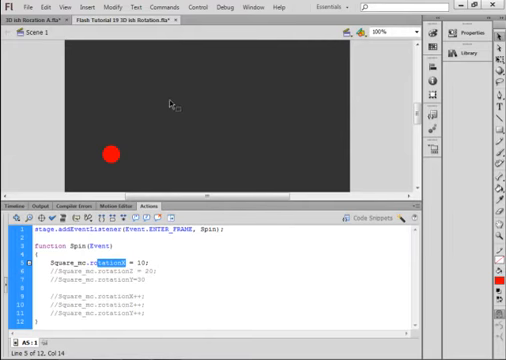
mouse_move(304, 110)
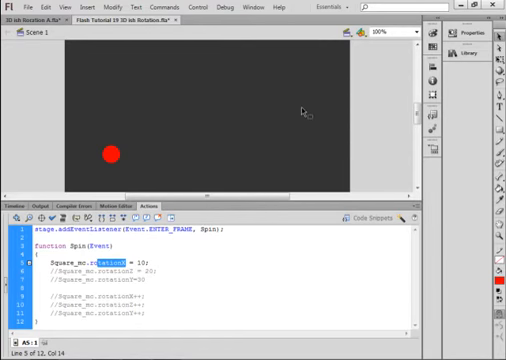
mouse_move(196, 8)
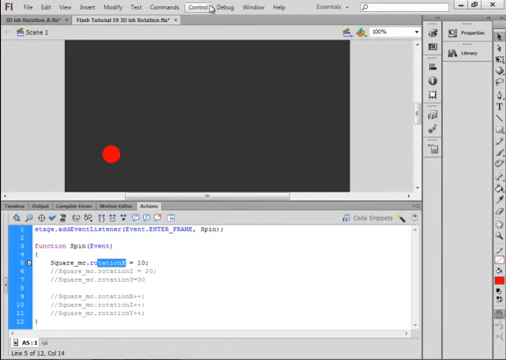
left_click(206, 8)
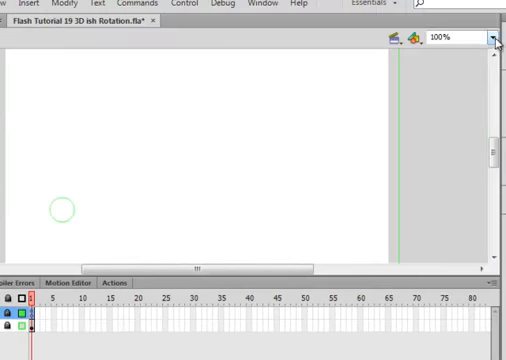
Zoom the stage out to 25% so the dark square with its red ball is fully visible.
left_click(492, 38)
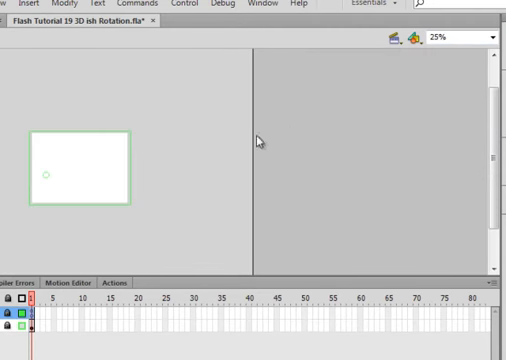
mouse_move(50, 140)
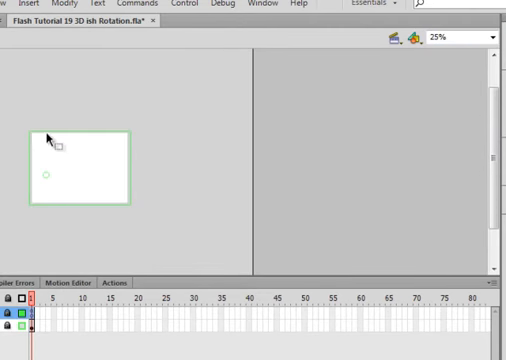
mouse_move(58, 156)
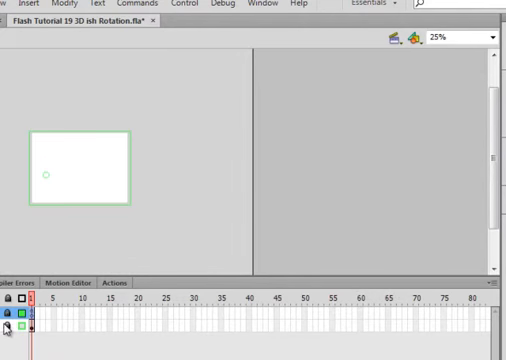
left_click(78, 168)
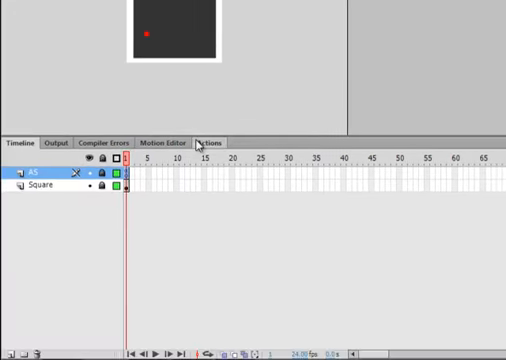
Edit the square's rotationX value to 0 in the frame script and preview the result.
left_click(208, 140)
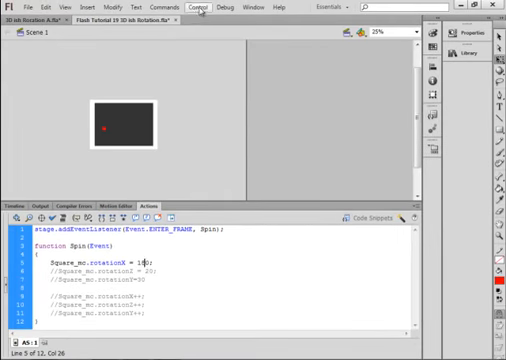
left_click(204, 6)
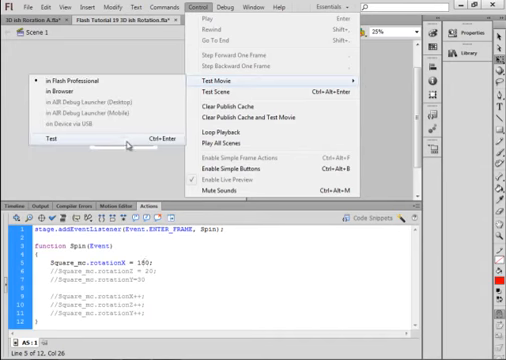
left_click(230, 72)
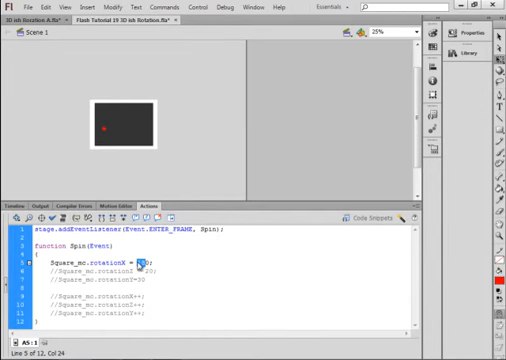
type("0")
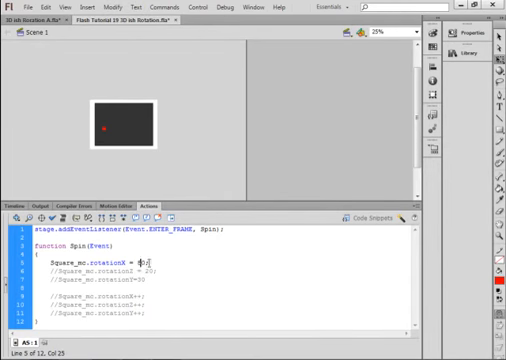
Re-run the test movie to watch the square tilted nearly edge-on, closing between runs.
left_click(204, 8)
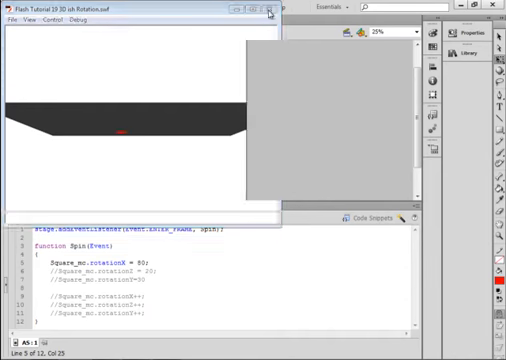
left_click(272, 12)
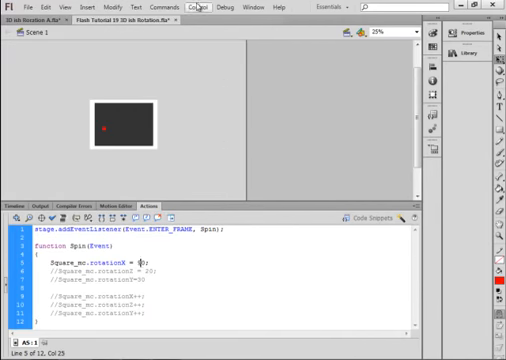
left_click(198, 8)
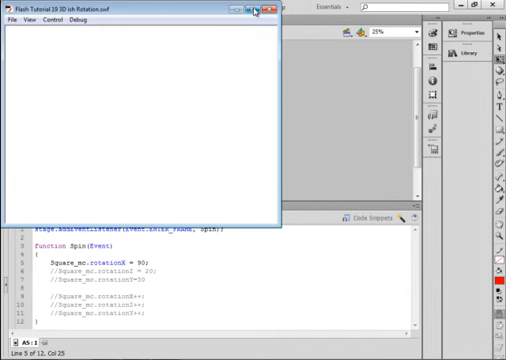
mouse_move(260, 12)
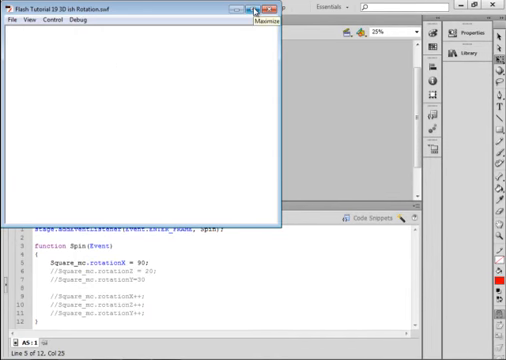
Close the preview and head back to the Control menu after leaving only rotationY active.
left_click(258, 8)
type("4")
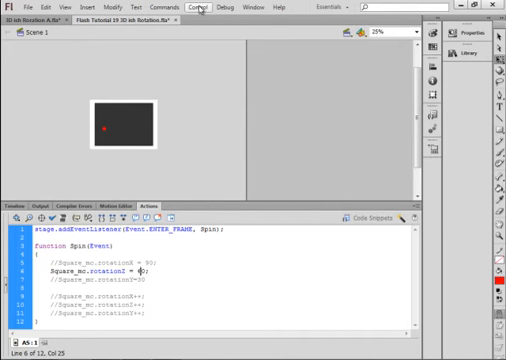
left_click(204, 8)
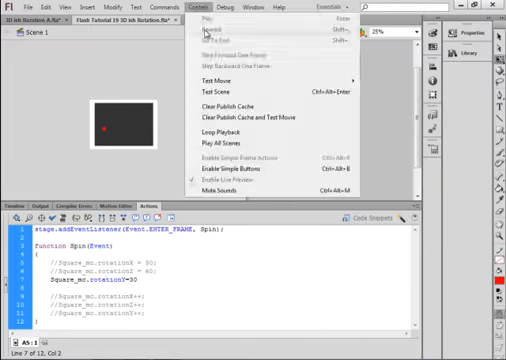
Test the movie showing the square with its fixed Y rotation.
left_click(216, 76)
type("//")
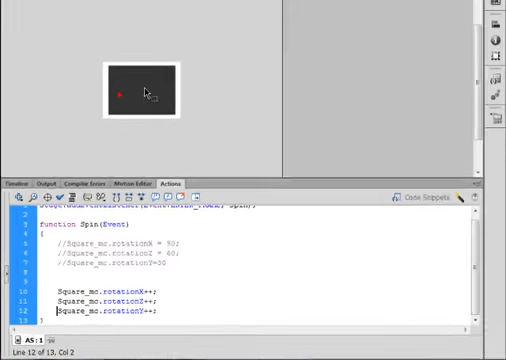
Test the movie to watch the square and red ball tumbling in 3D, then close the preview.
left_click(230, 8)
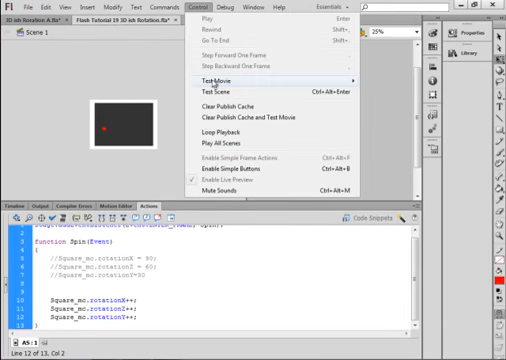
left_click(224, 76)
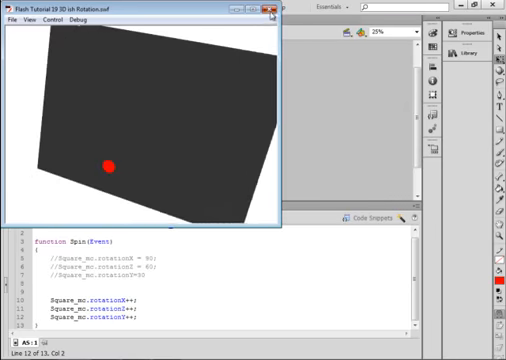
left_click(272, 14)
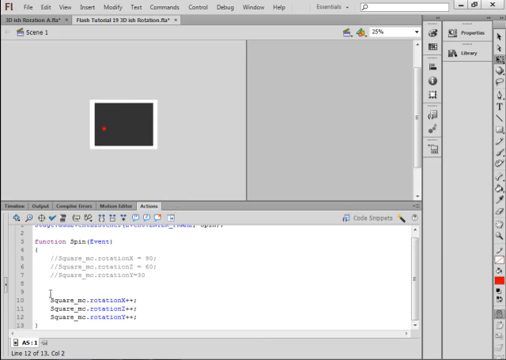